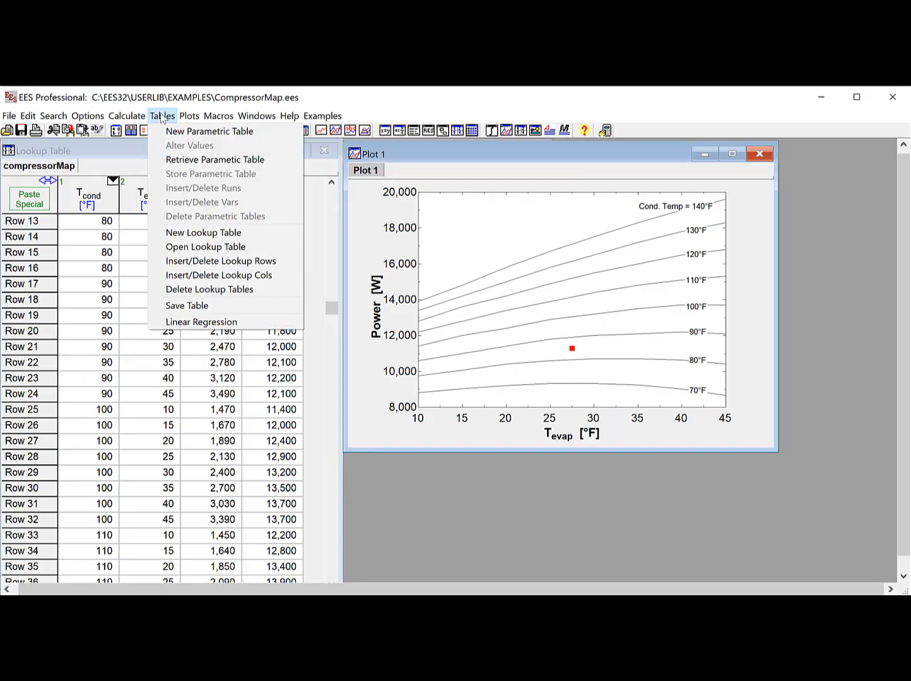
Fit a cubic regression of Power on T_cond and T_evap, plot it, and open Regen_minmax.ees.
{"action": "left_click", "coordinate": [201, 322]}
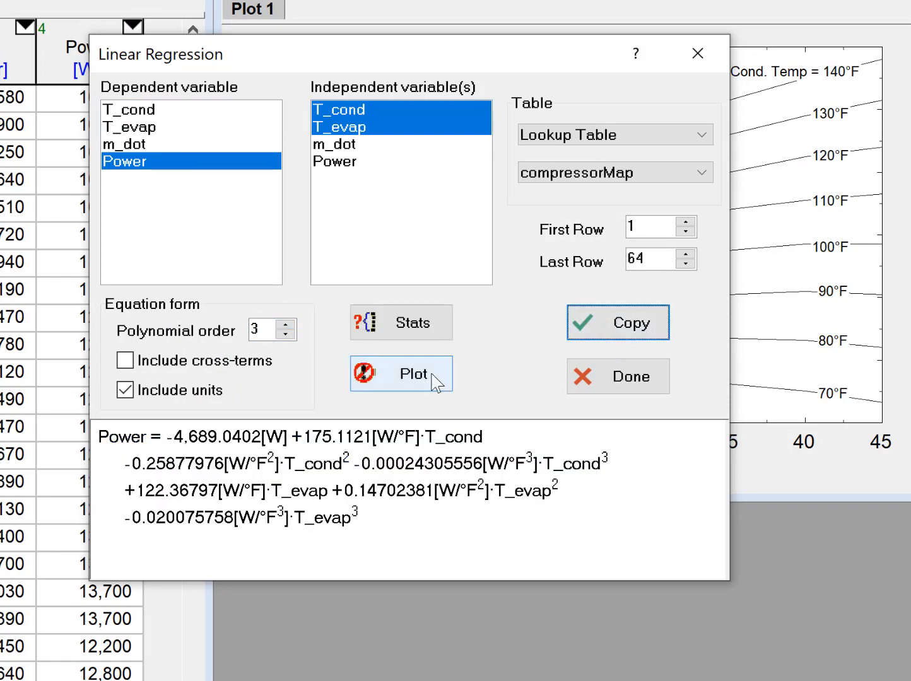
{"action": "left_click", "coordinate": [400, 373]}
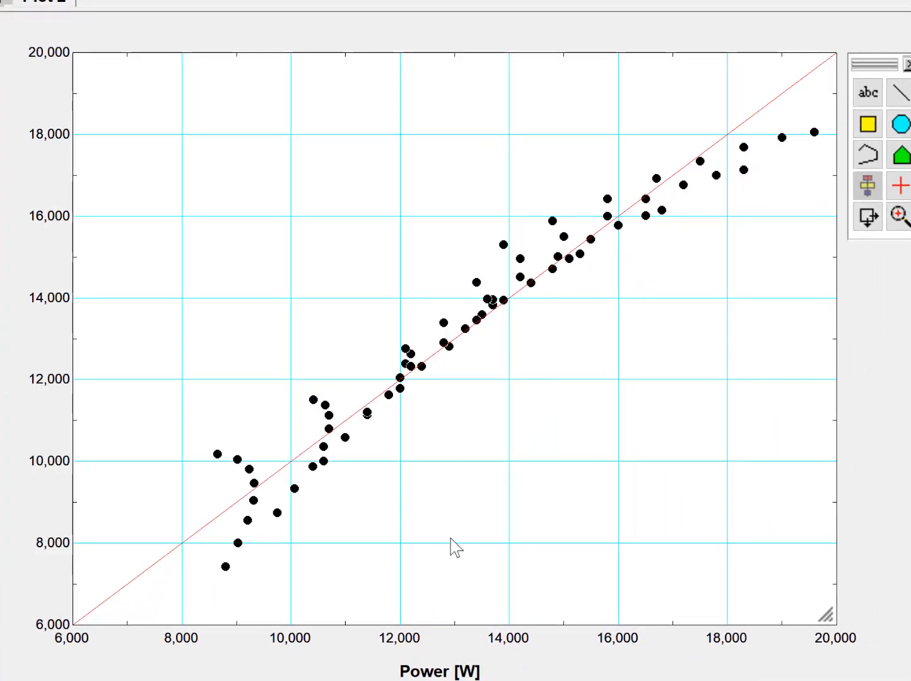
{"action": "left_click", "coordinate": [99, 107]}
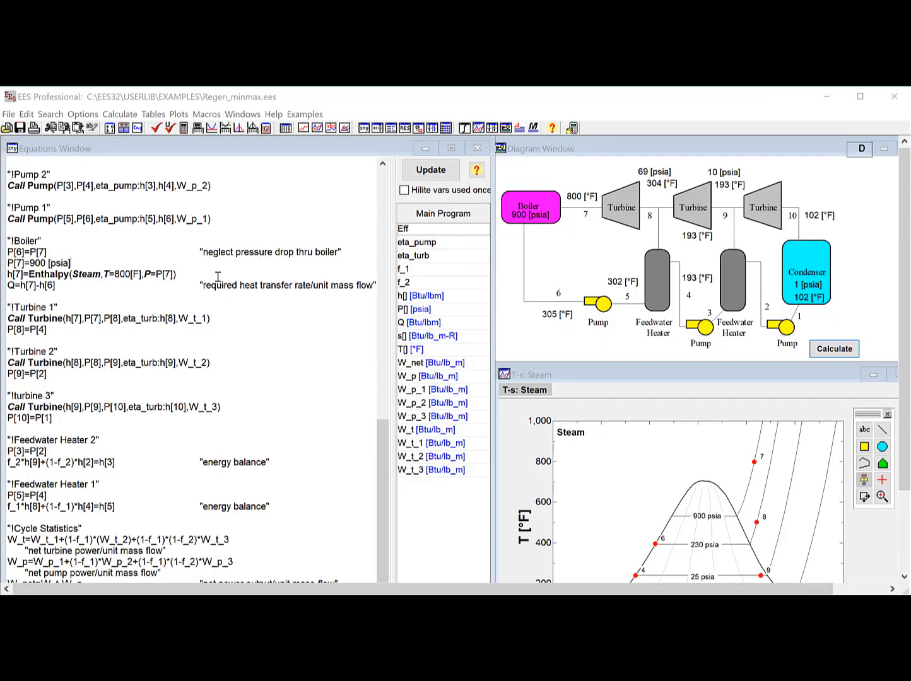
Maximize Eff over P[2] and P[4] with Nelder-Mead Simplex, reaching Eff = 0.3725.
{"action": "left_click", "coordinate": [120, 114]}
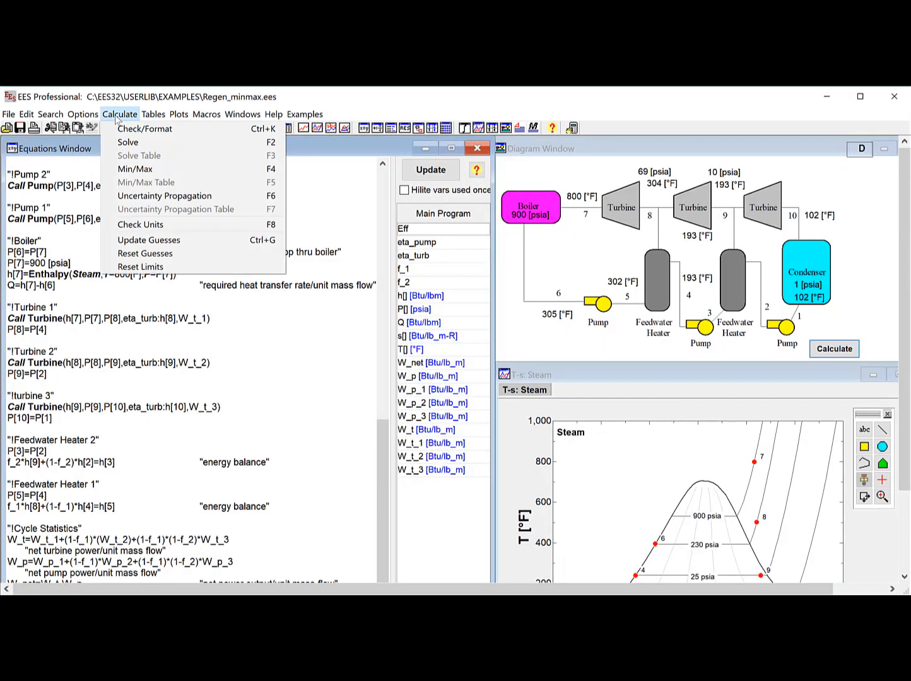
{"action": "left_click", "coordinate": [134, 168]}
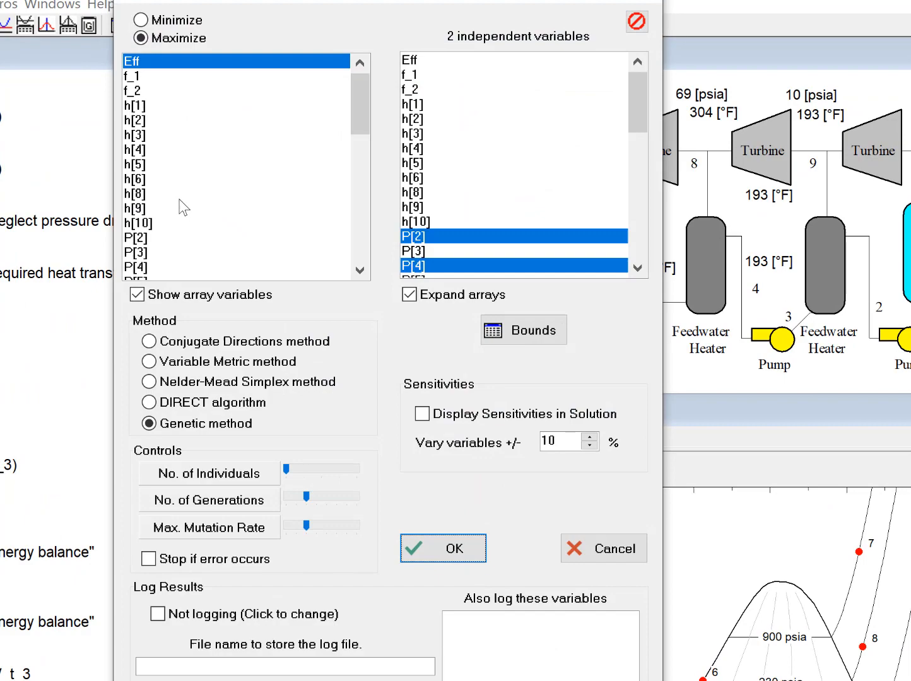
{"action": "left_click", "coordinate": [149, 381]}
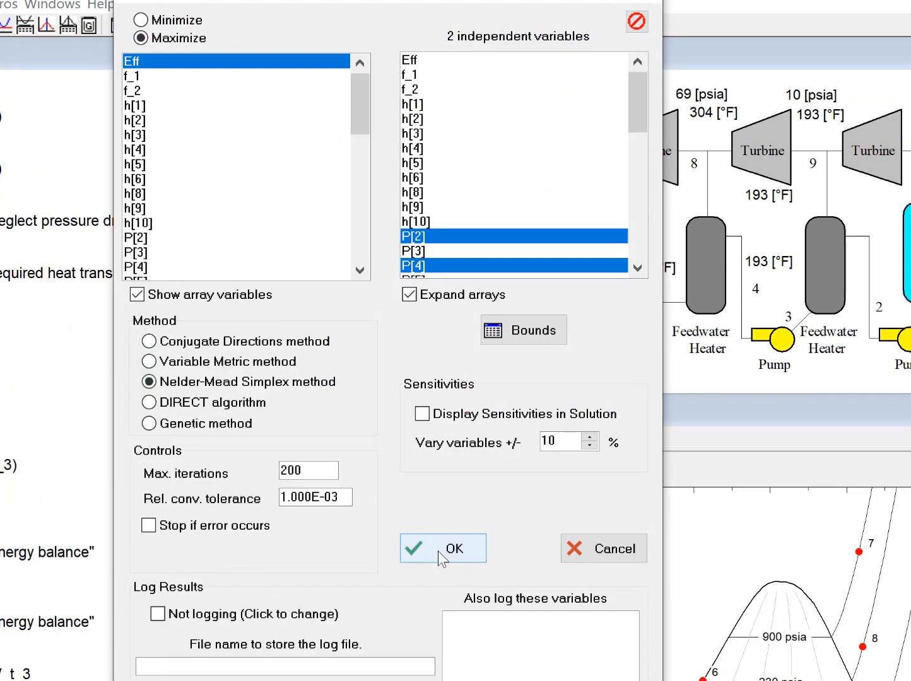
{"action": "left_click", "coordinate": [442, 547]}
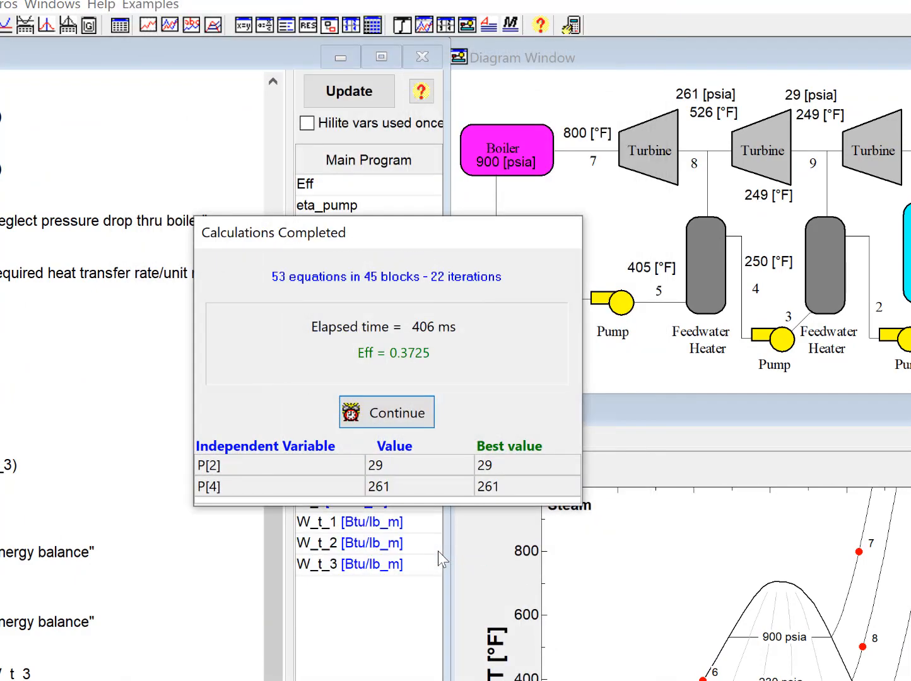
{"action": "left_click", "coordinate": [385, 412]}
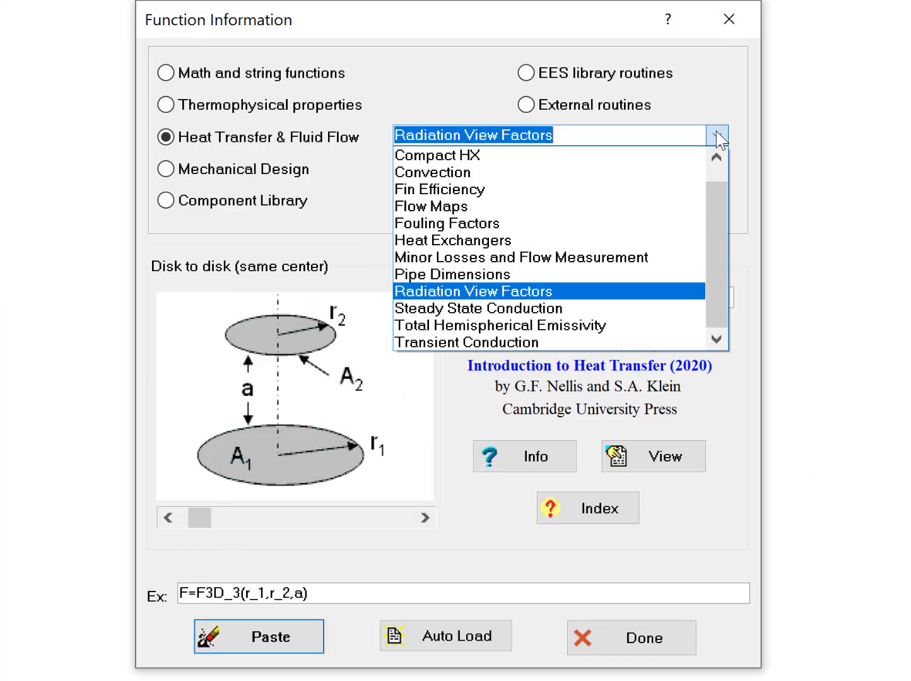
Browse the Minor Losses and Flow Measurement functions and the sudden expansion example.
{"action": "left_click", "coordinate": [521, 257]}
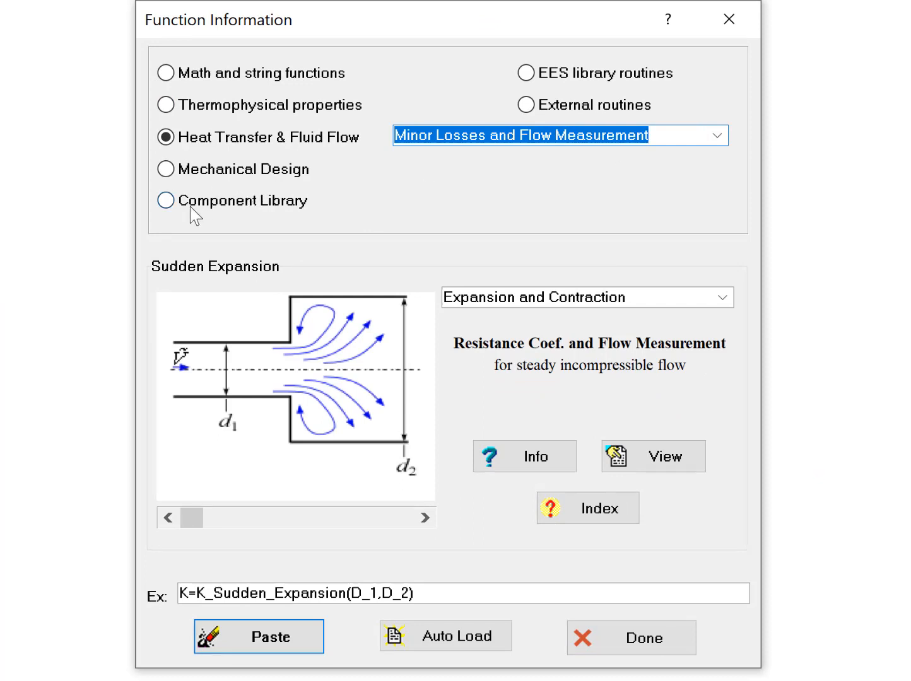
{"action": "left_click", "coordinate": [165, 200]}
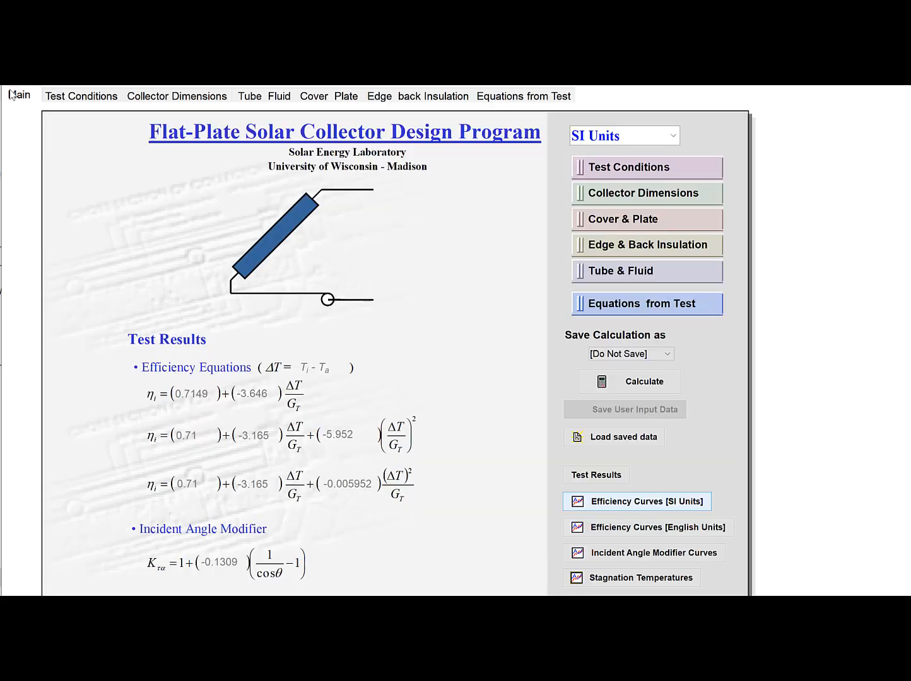
Calculate the Flat-Plate Solar Collector program and close the finished calculation messages.
{"action": "left_click", "coordinate": [643, 381]}
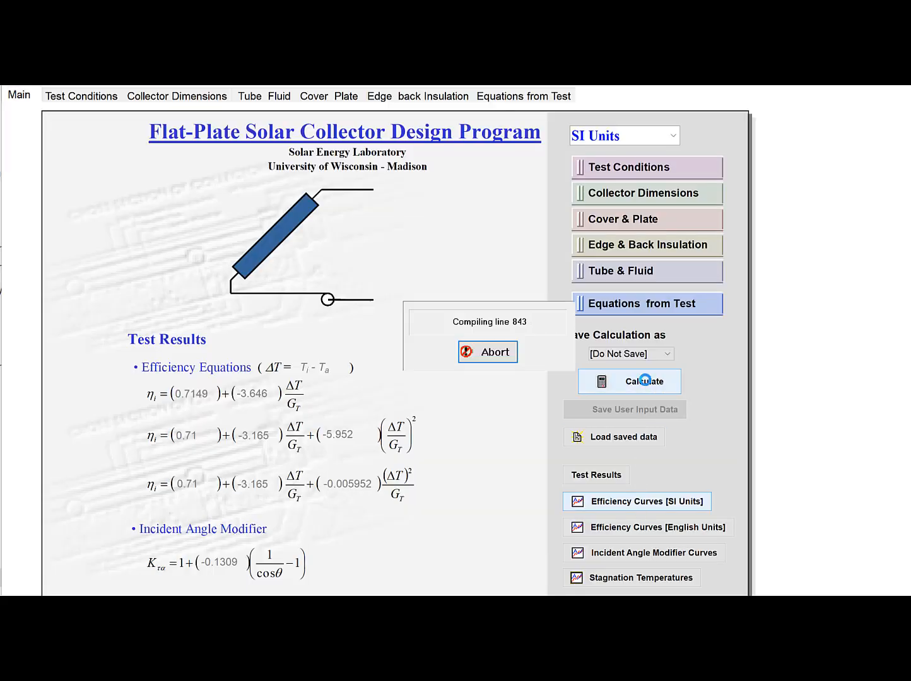
{"action": "left_click", "coordinate": [628, 381]}
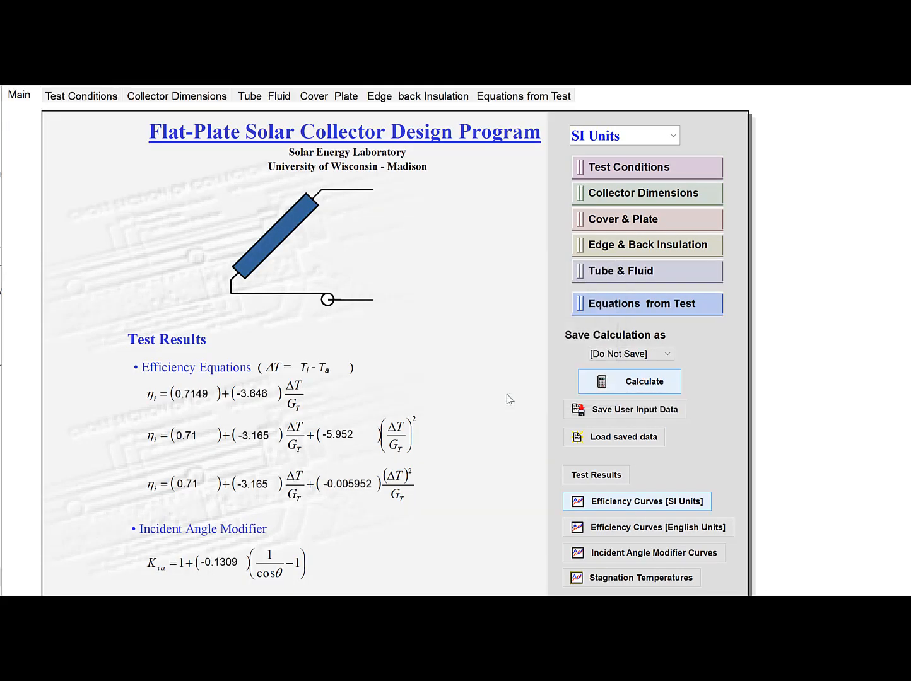
{"action": "left_click", "coordinate": [645, 502]}
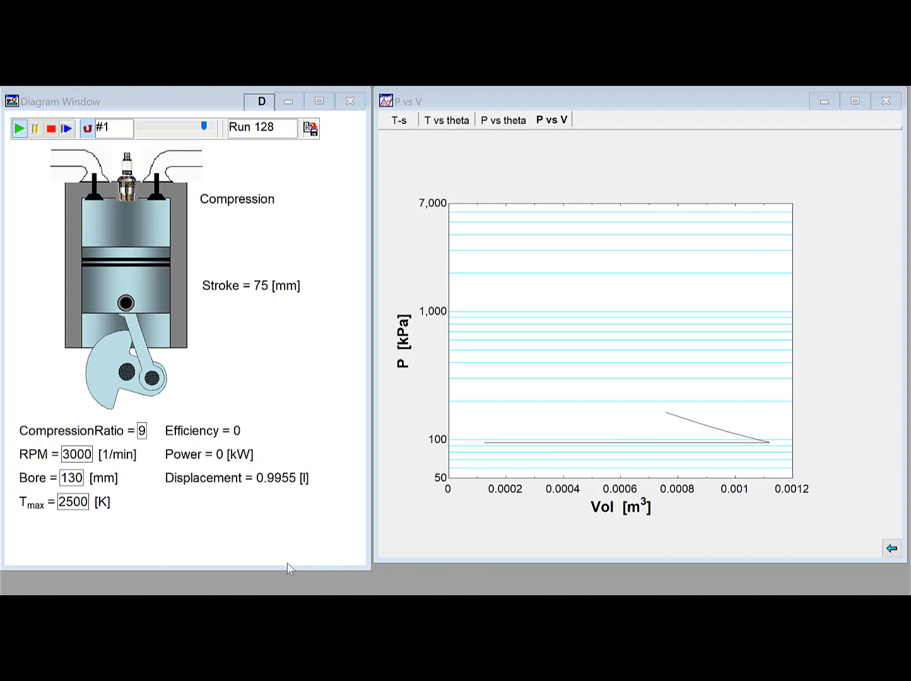
Play the engine animation to trace the P vs V loop through the power stroke.
{"action": "left_click", "coordinate": [20, 129]}
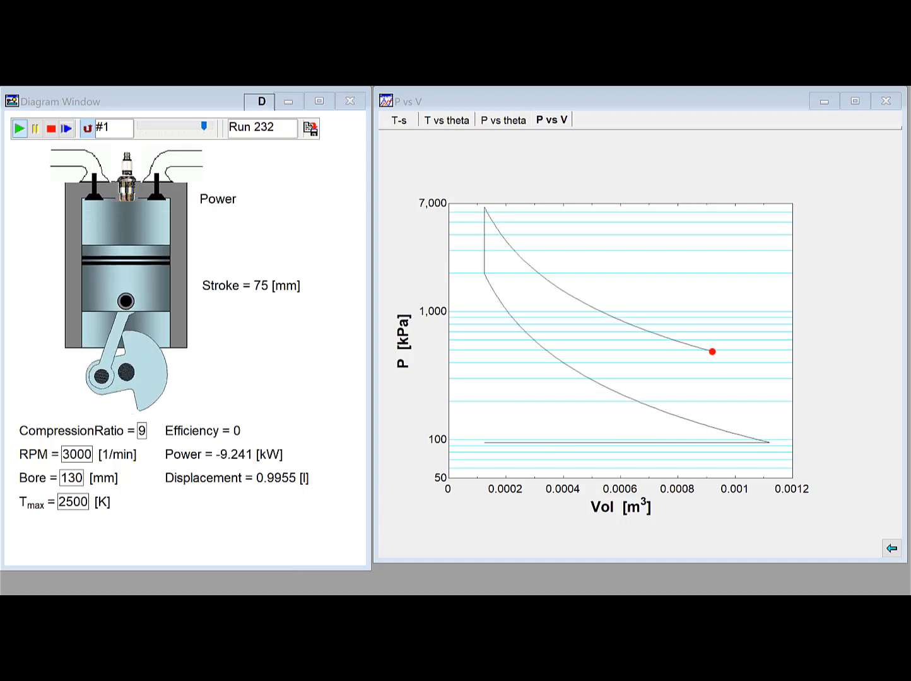